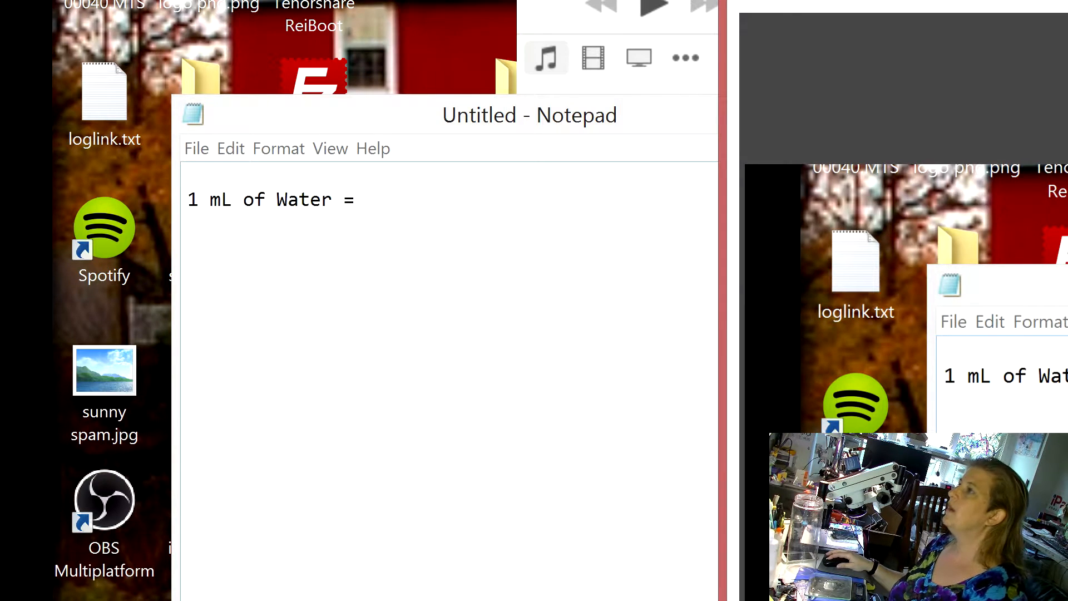
# Step: Finish the note that 1 mL of water weighs 1g and start a new line
pyautogui.click(529, 115)
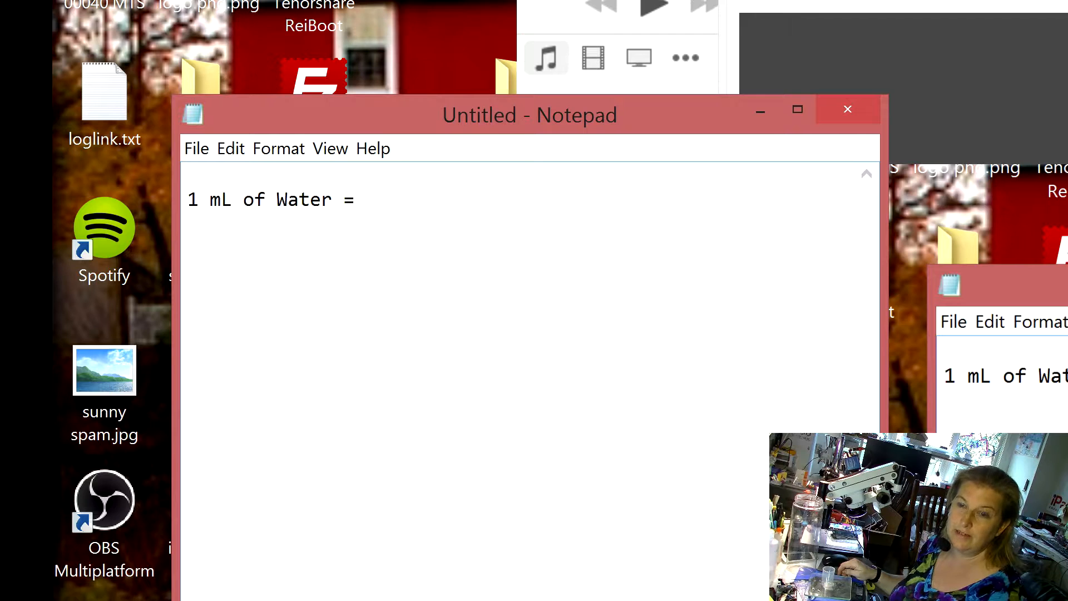
pyautogui.write('1')
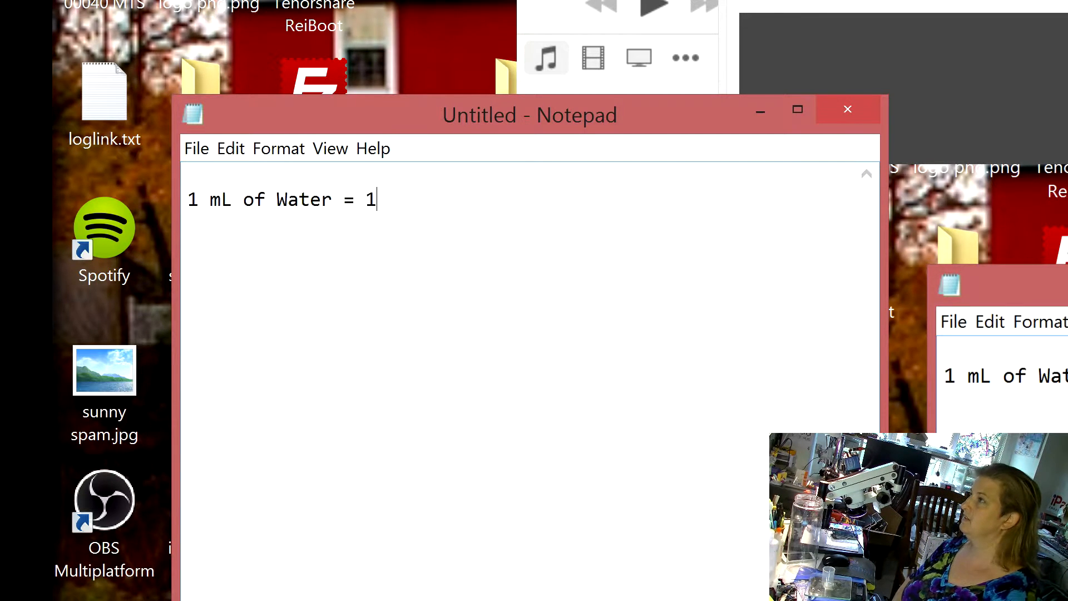
pyautogui.write('g')
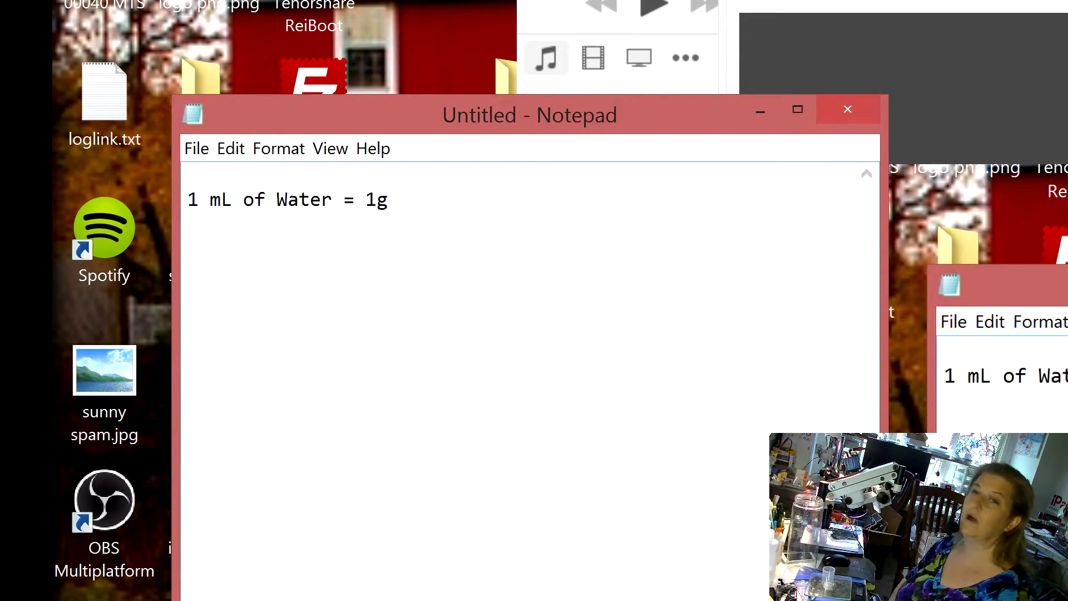
pyautogui.press('Enter')
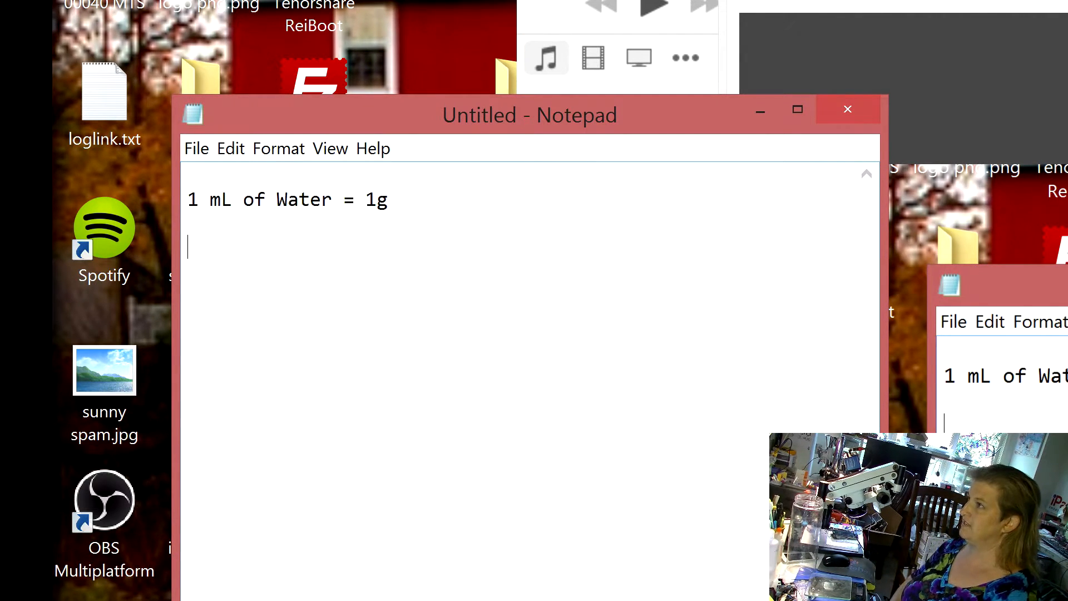
# Step: Write '100mL of Water = 1000g or 1k' as the next conversion line
pyautogui.write('100m')
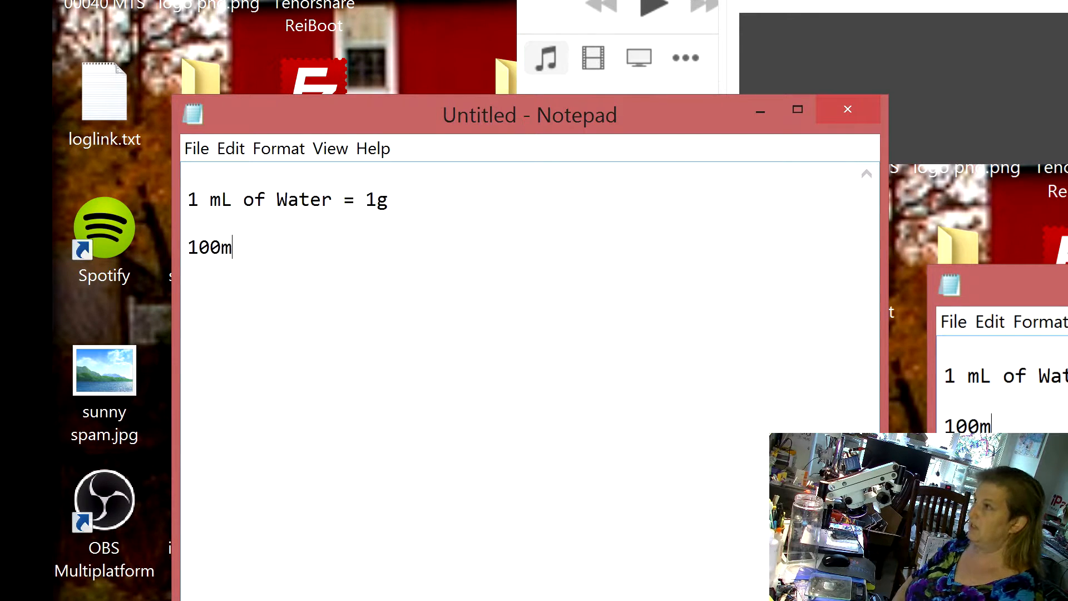
pyautogui.write('L of w')
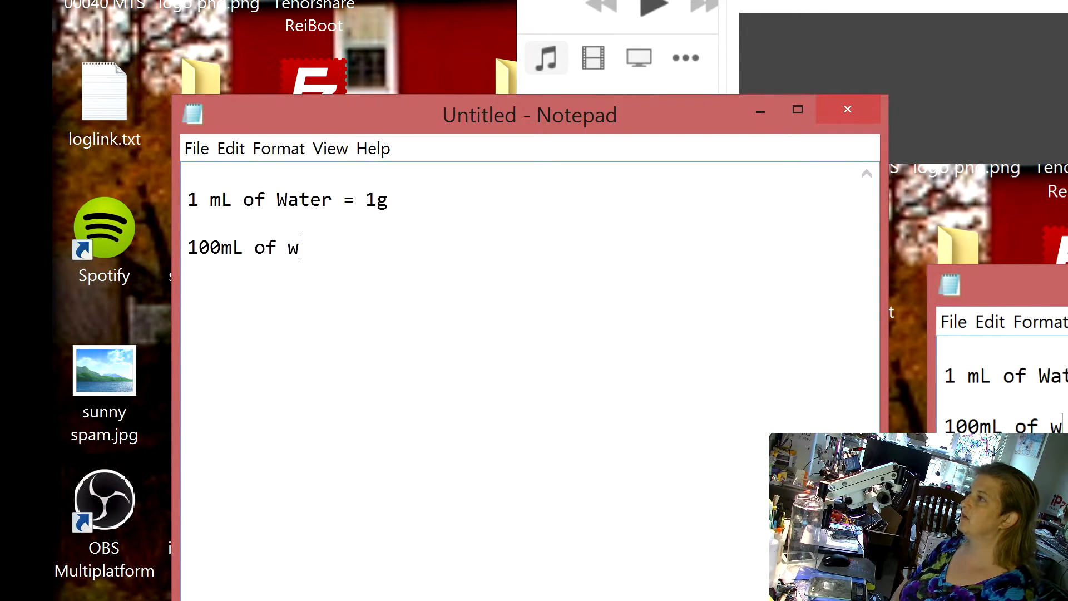
pyautogui.write('Ater')
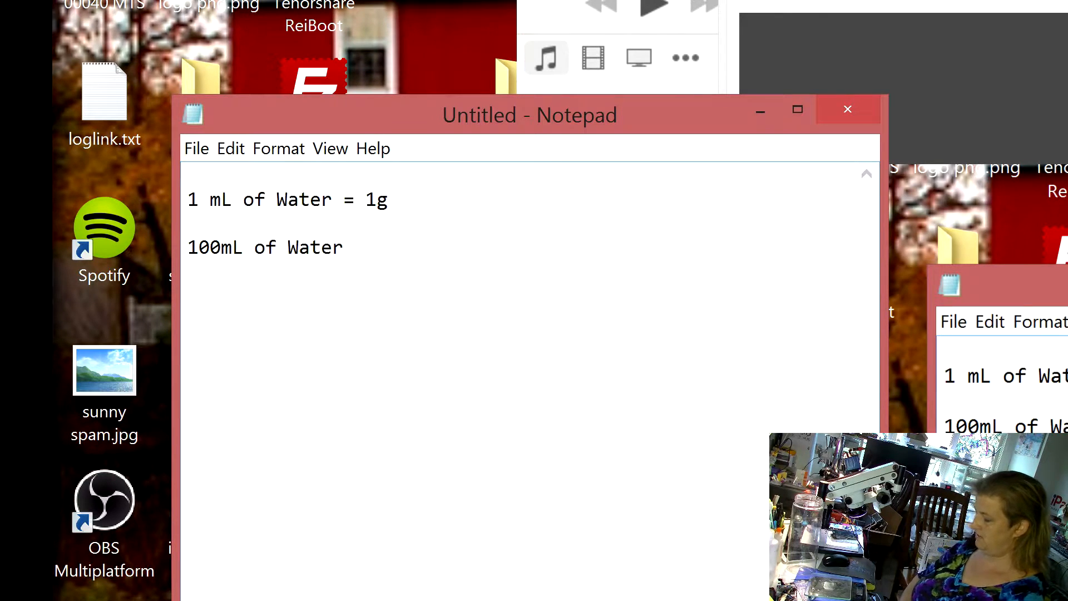
pyautogui.write('= 10')
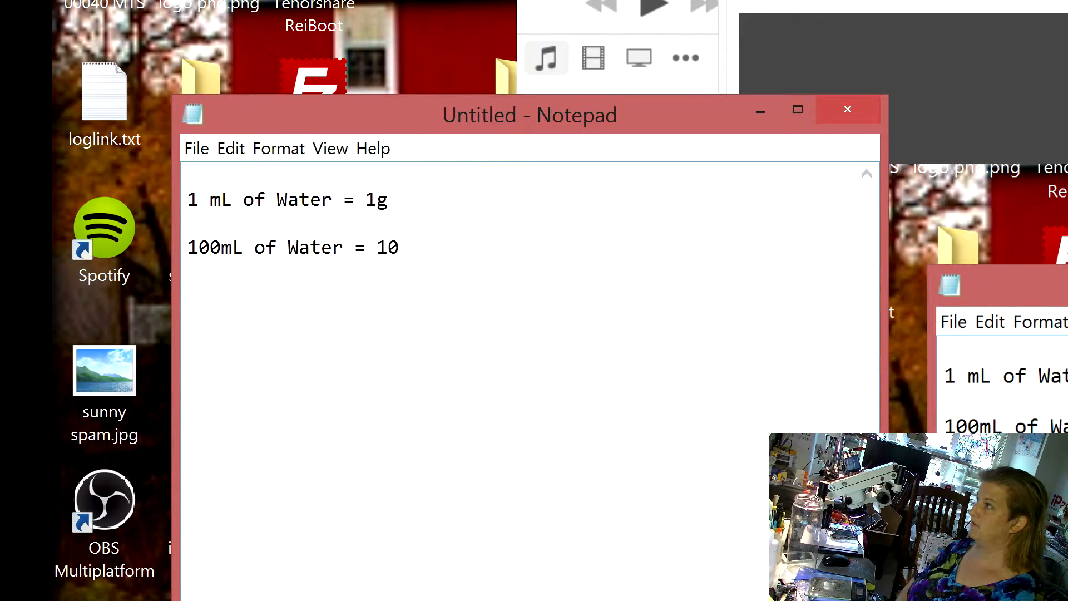
pyautogui.write('00g o')
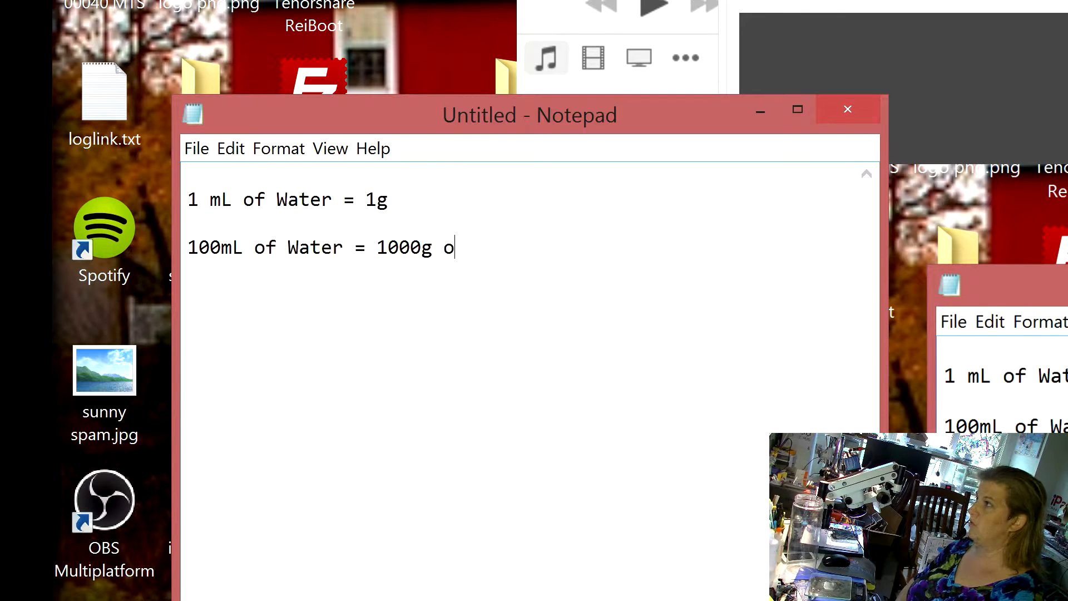
pyautogui.write('r 1kg')
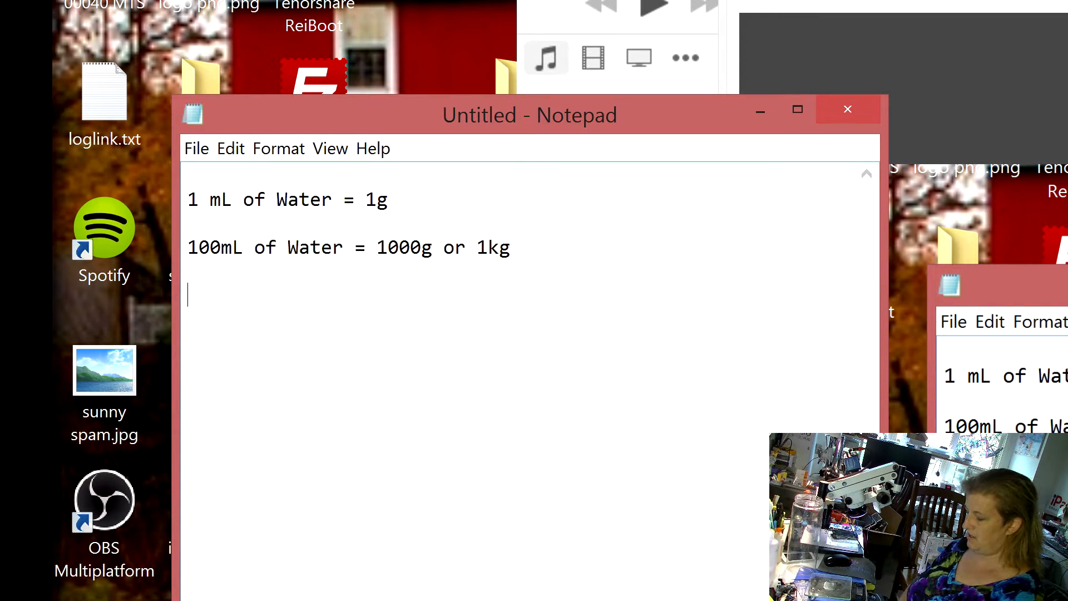
# Step: Begin the new line about 1 gal with '1'
pyautogui.write('1 gal')
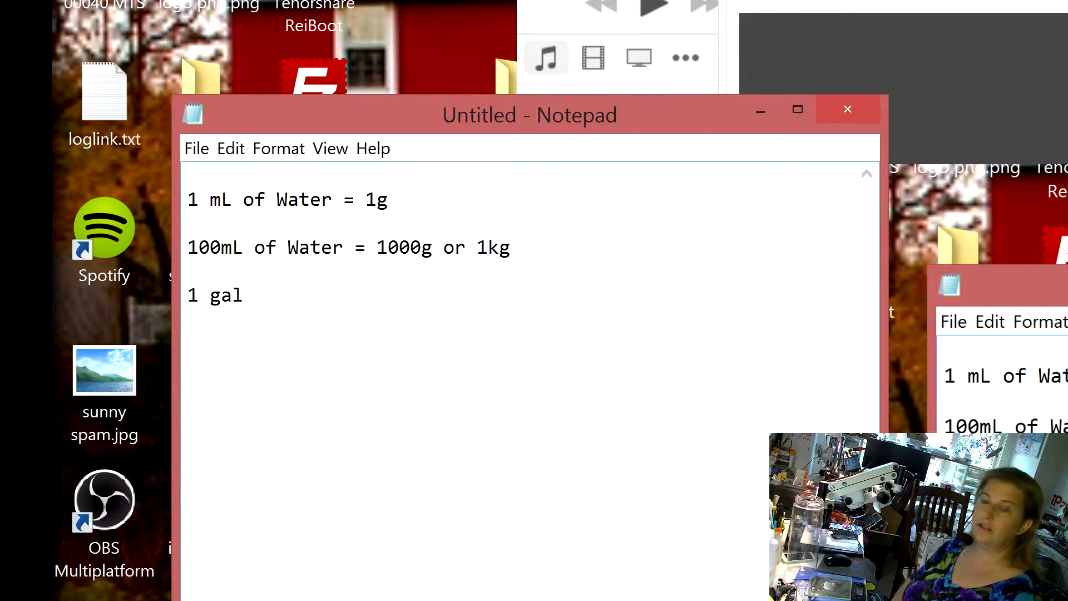
# Step: Complete the line '1 gal of a 3% solution of Branson EC'
pyautogui.write('of a')
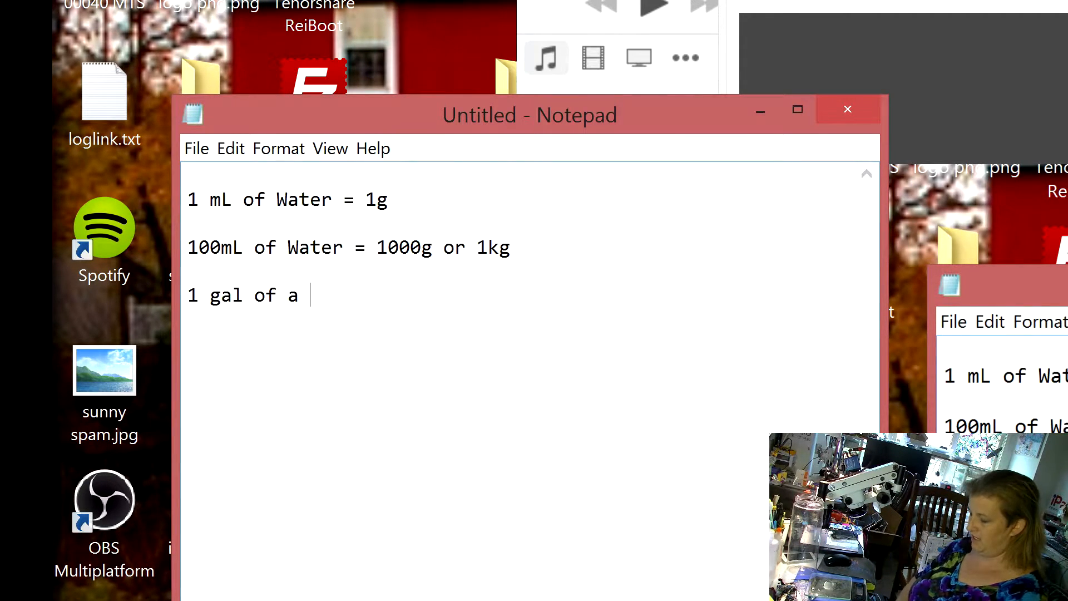
pyautogui.write('3%')
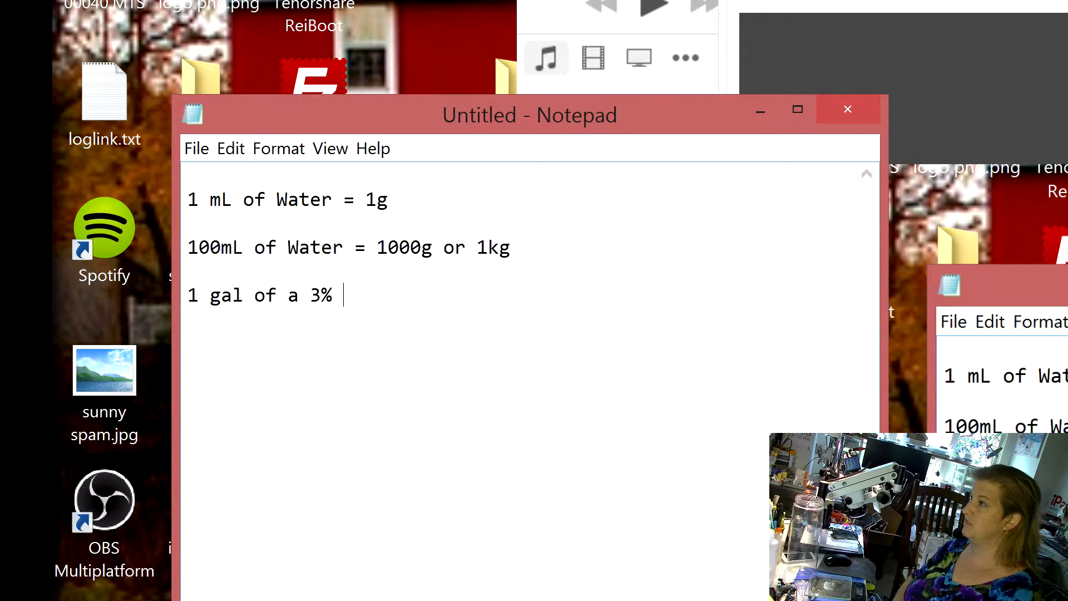
pyautogui.write('solution of')
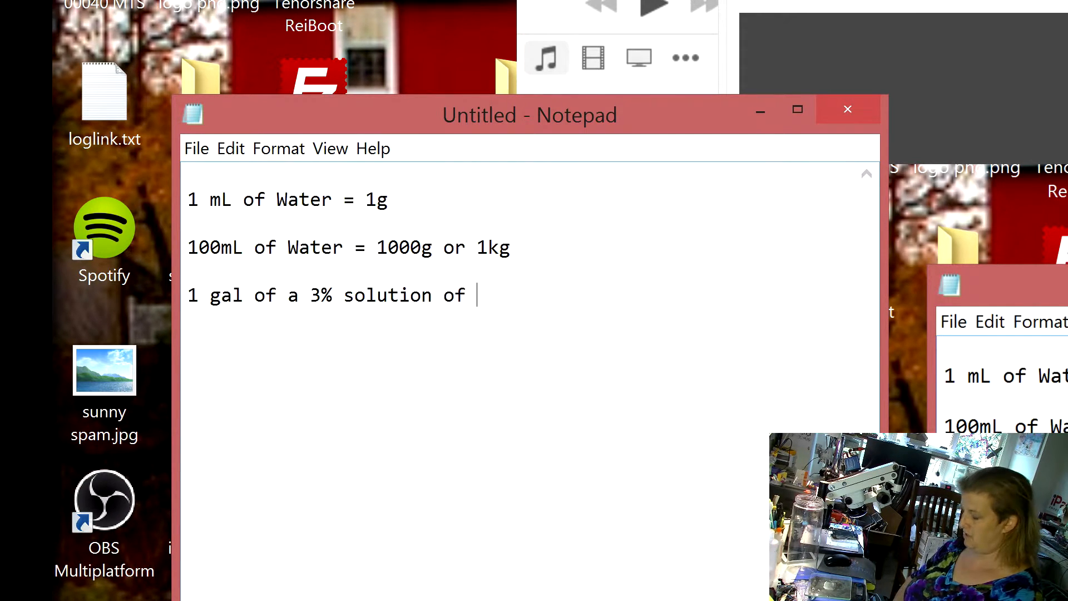
pyautogui.write('Bran')
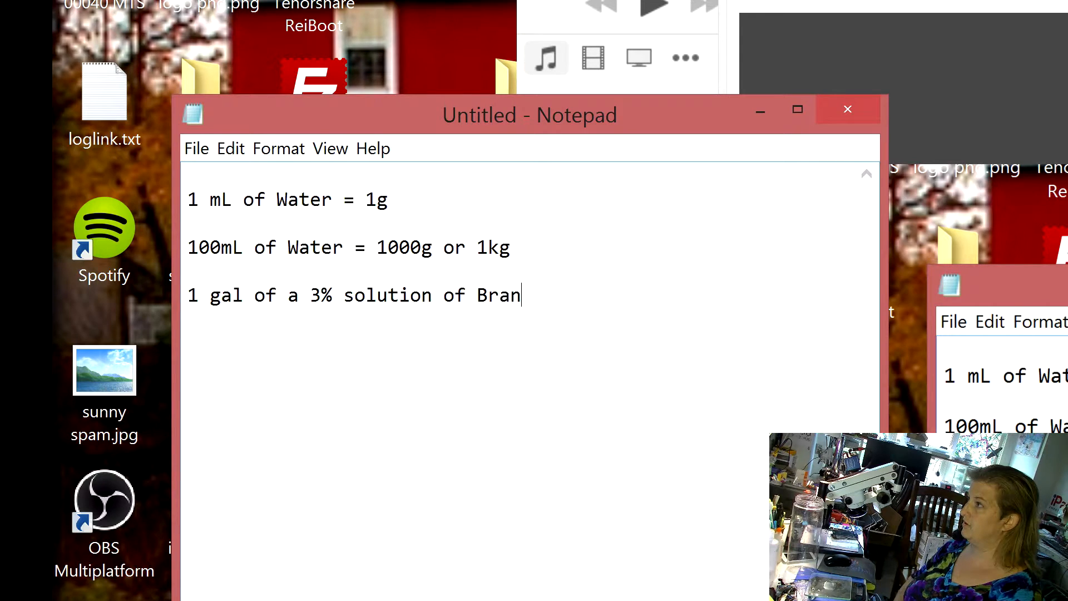
pyautogui.write('son EC')
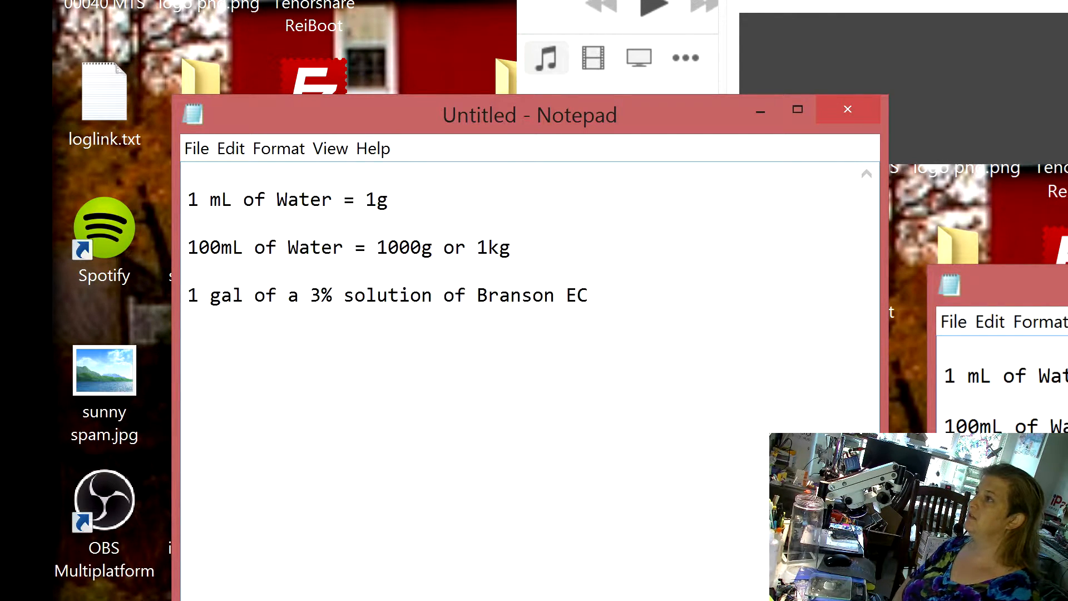
# Step: Start the question 'How much Ba...' on the next line
pyautogui.write('How m')
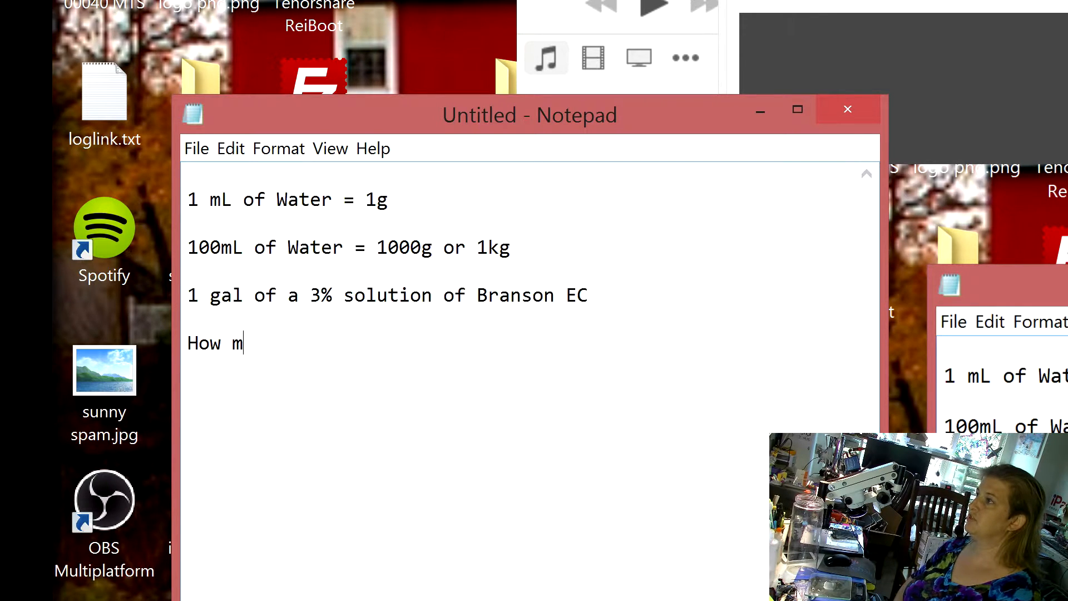
pyautogui.write('uch Ba')
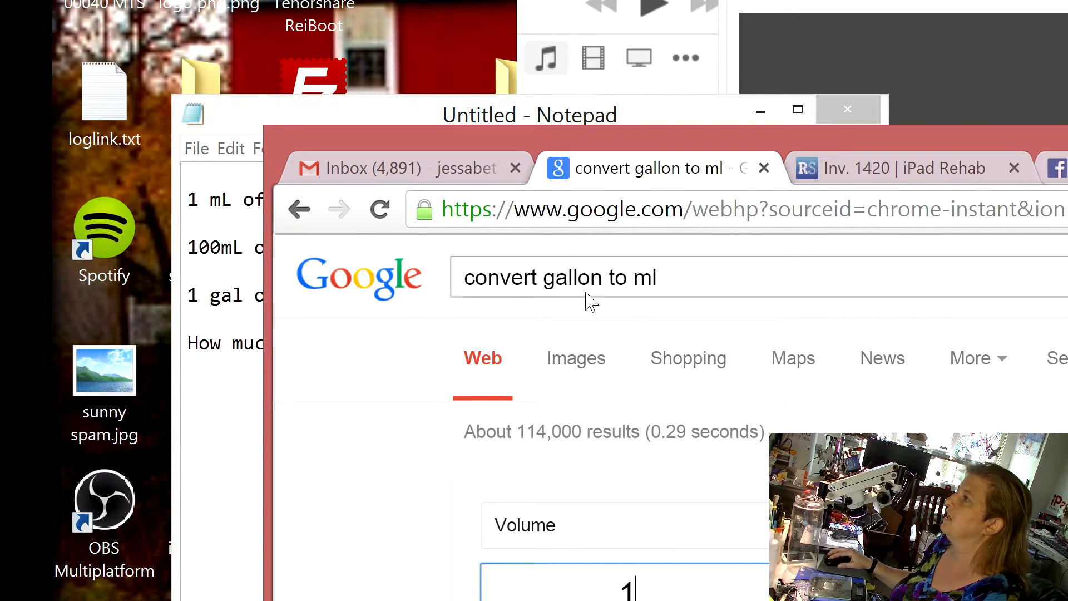
pyautogui.moveTo(599, 571)
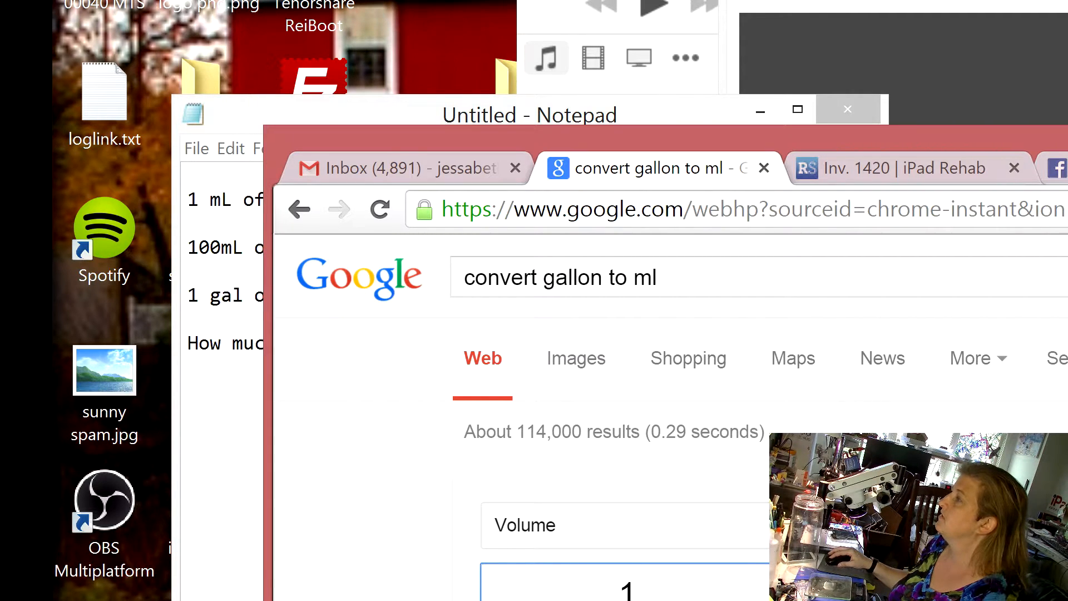
# Step: Bring the Notepad notes back to the front after the Google conversion search
pyautogui.click(529, 115)
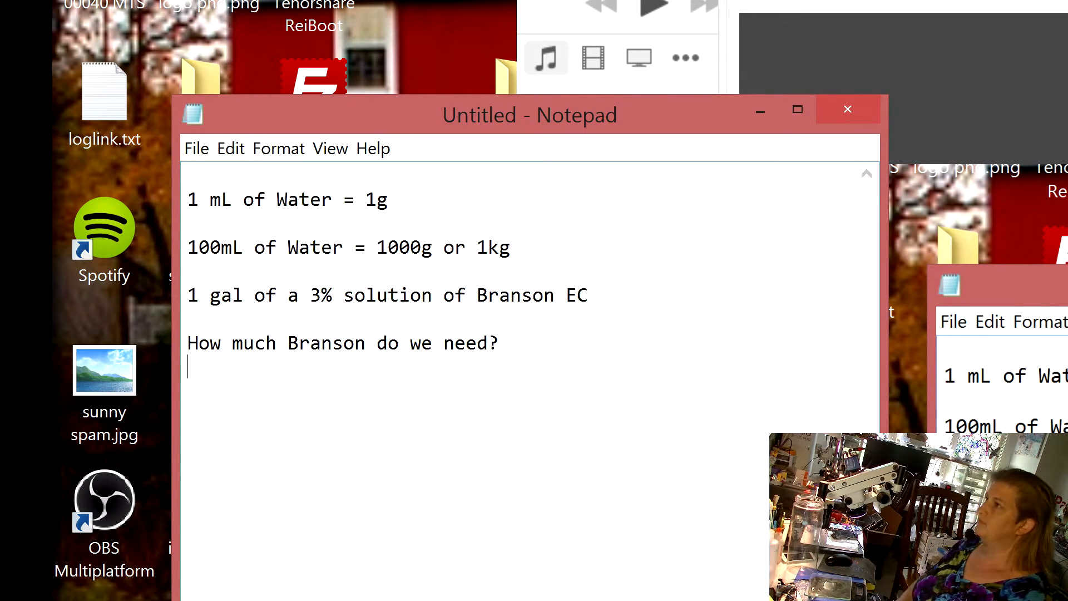
# Step: Write the conversion line '1 gal = 3785mL'
pyautogui.write('1')
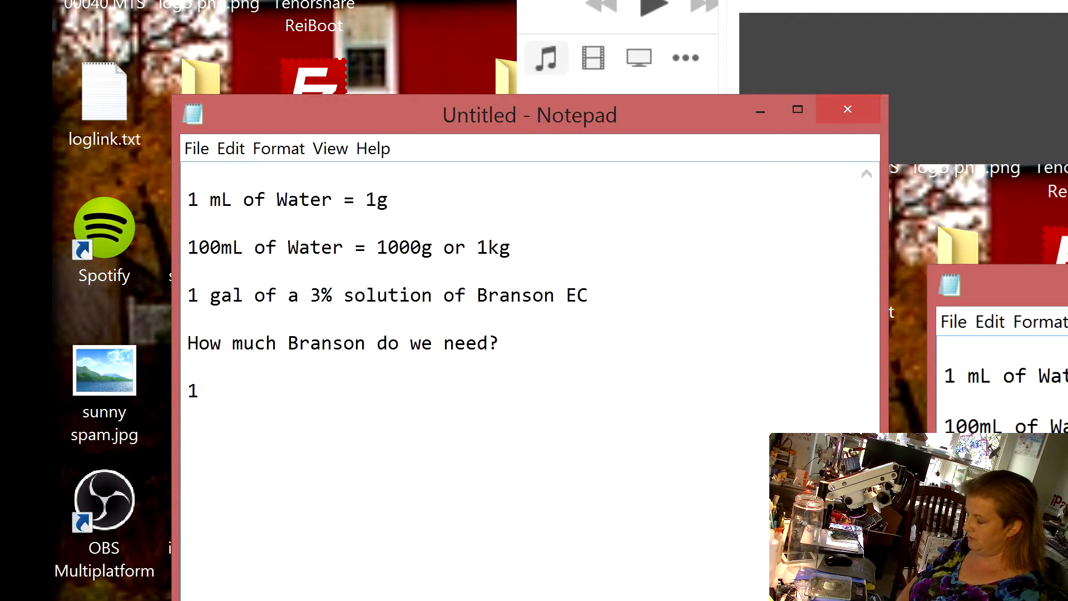
pyautogui.write('gal =')
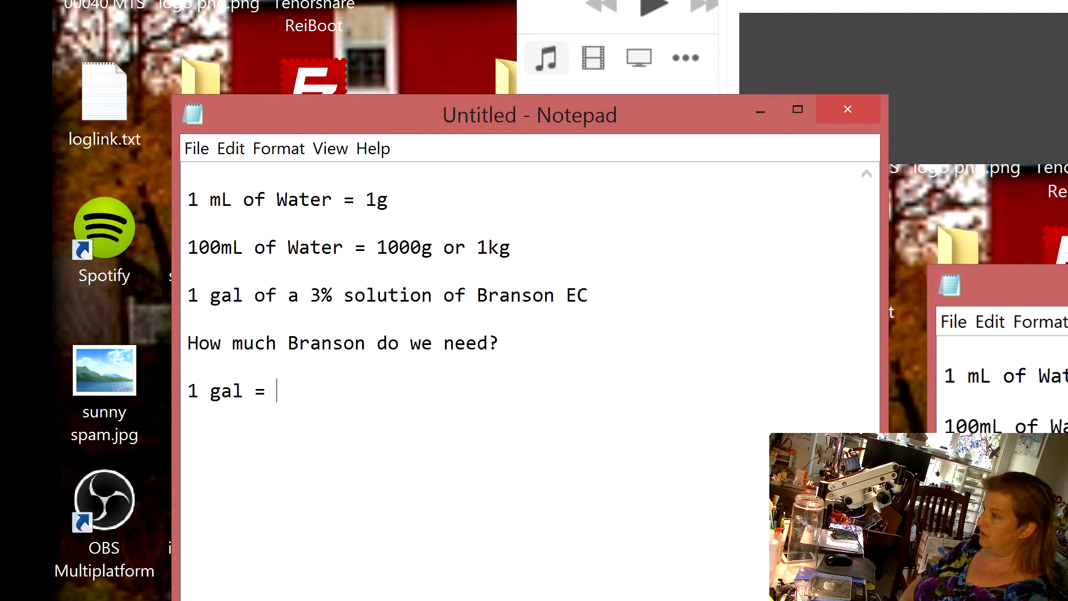
pyautogui.write('3')
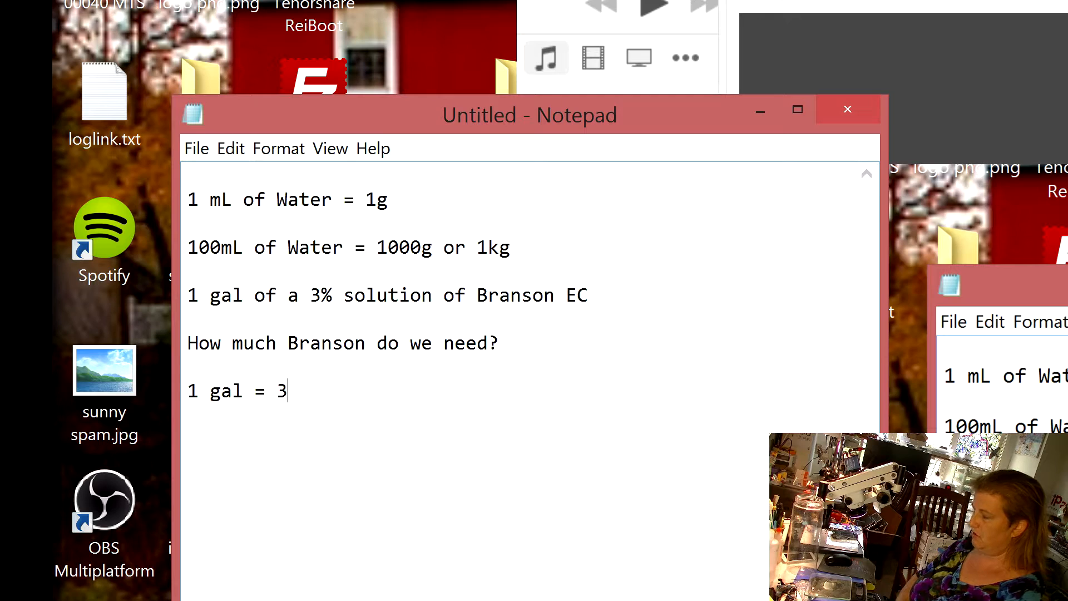
pyautogui.write('78')
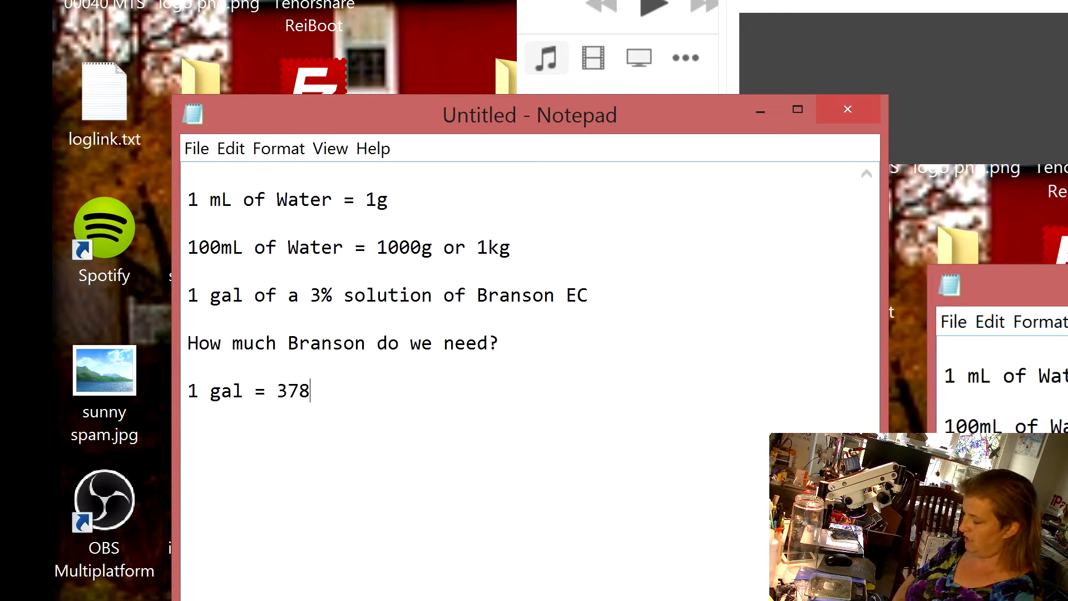
pyautogui.write('5mL')
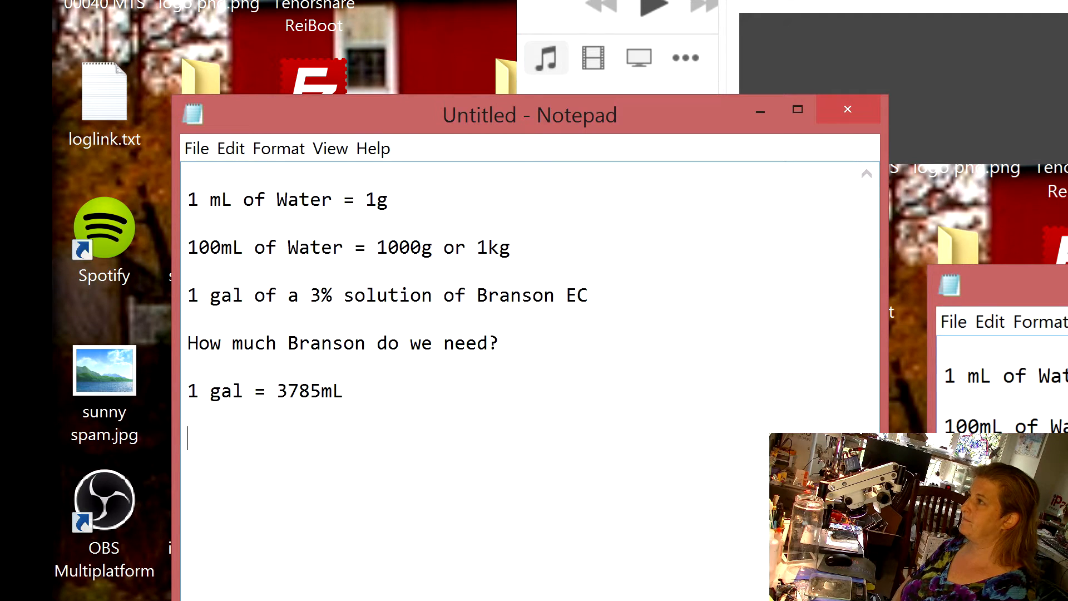
# Step: Write 'So 3% of 3785mL =' and bring up a calculator for the math
pyautogui.write('So')
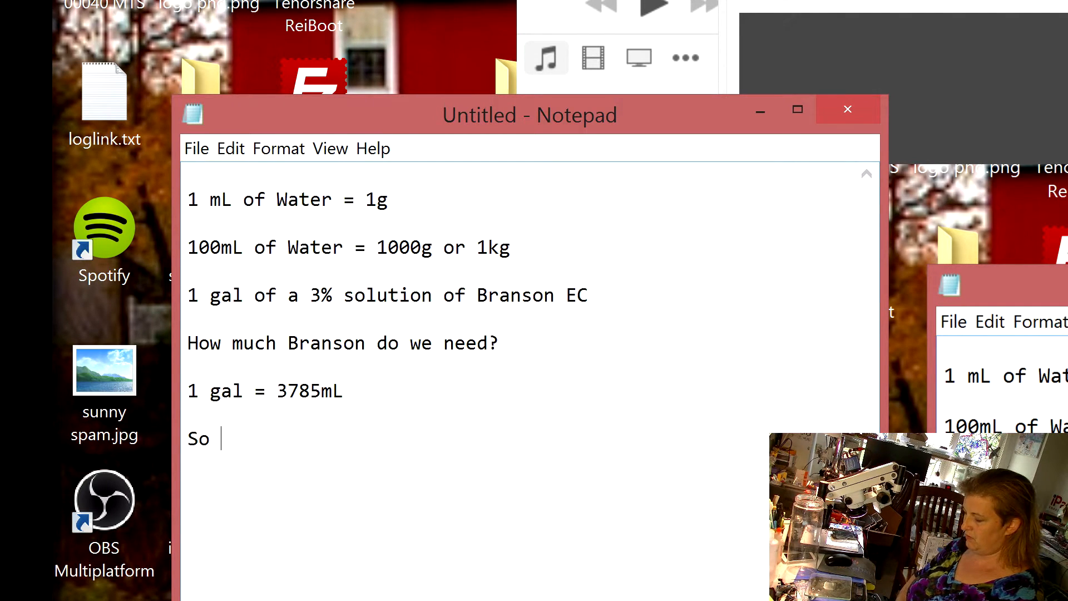
pyautogui.write('3% of')
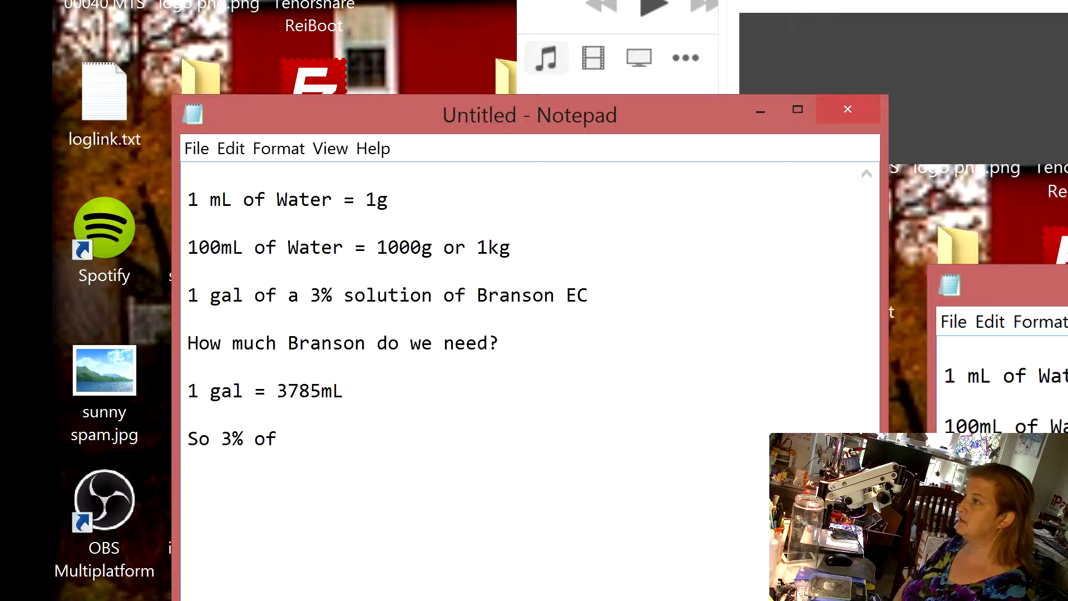
pyautogui.write('3785')
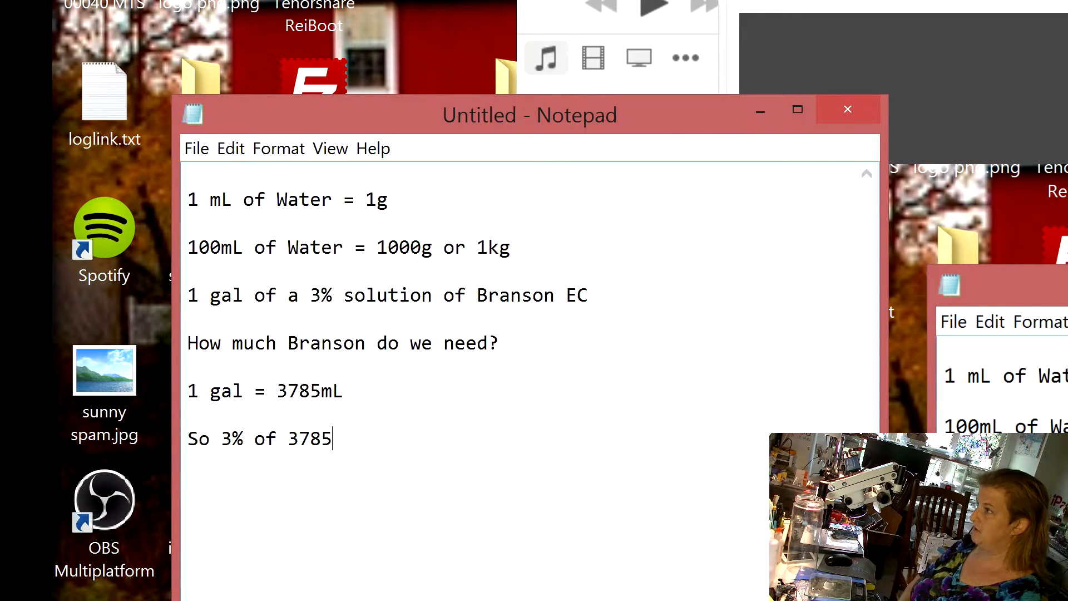
pyautogui.write('mL =')
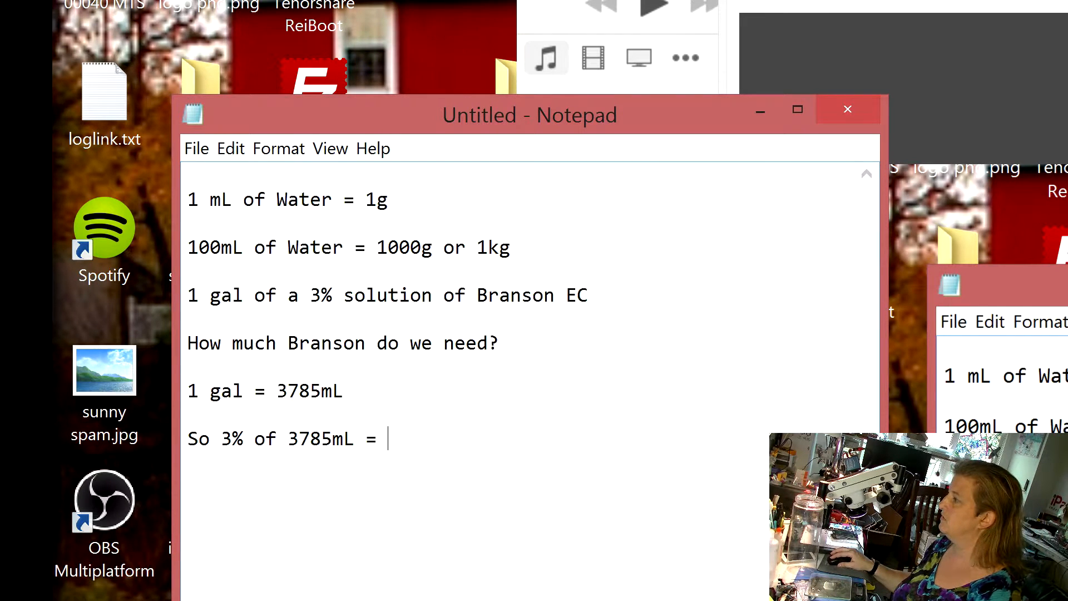
pyautogui.click(507, 523)
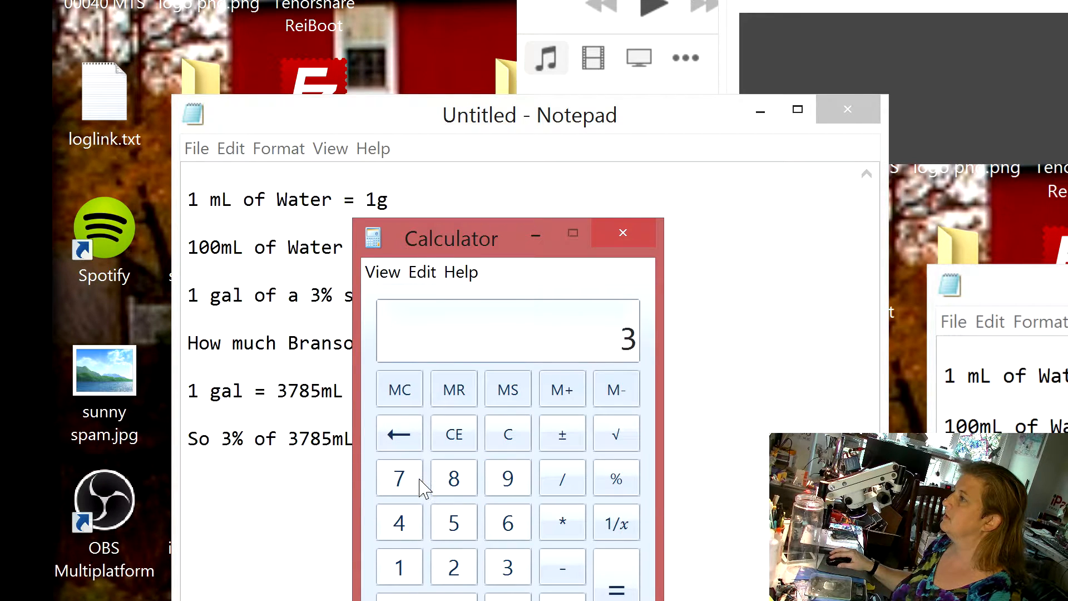
# Step: Multiply 3785 by 0.03 in Calculator to get 3% of 3785
pyautogui.click(453, 523)
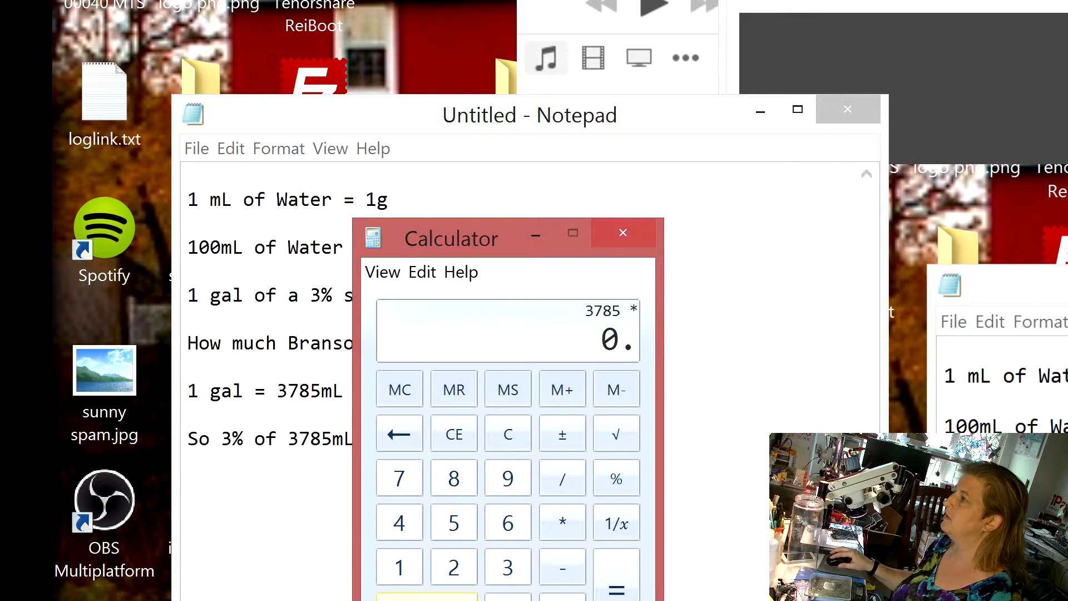
pyautogui.click(615, 584)
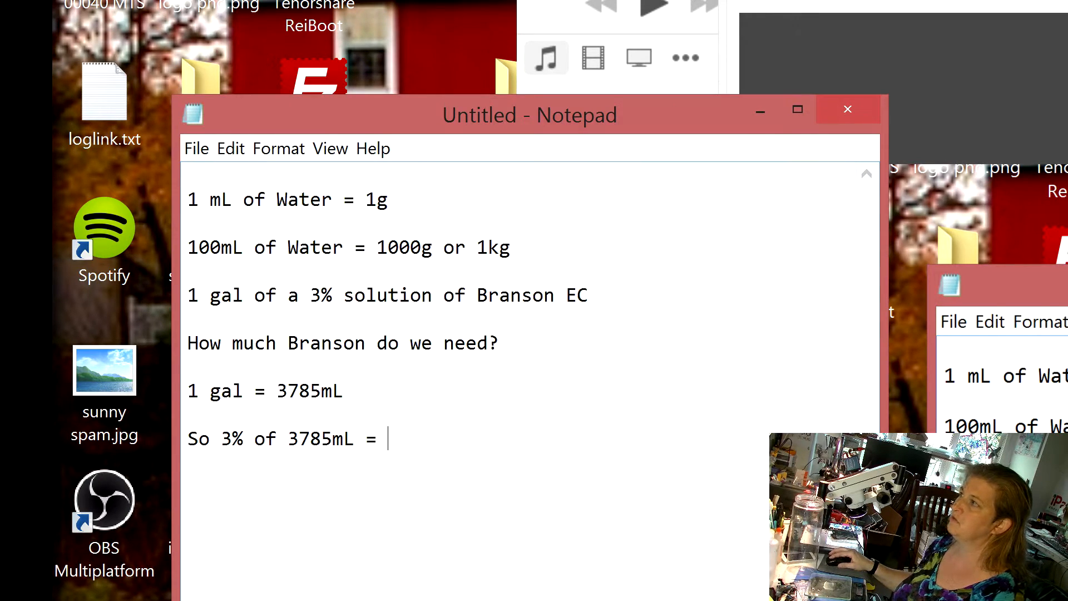
# Step: Record the answer 114mL after the equals sign
pyautogui.write('114')
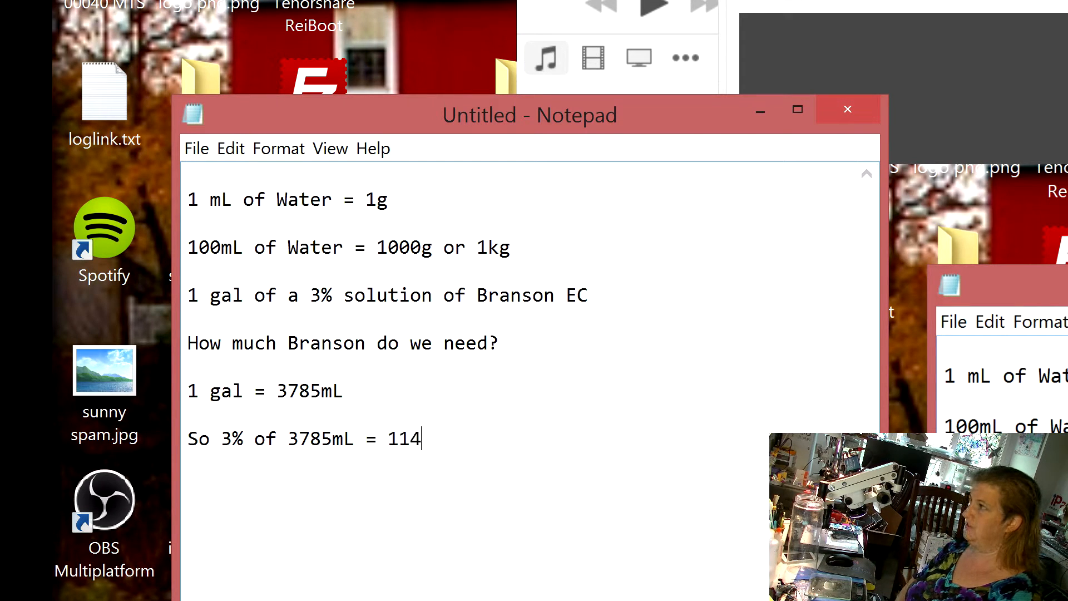
pyautogui.write('mL')
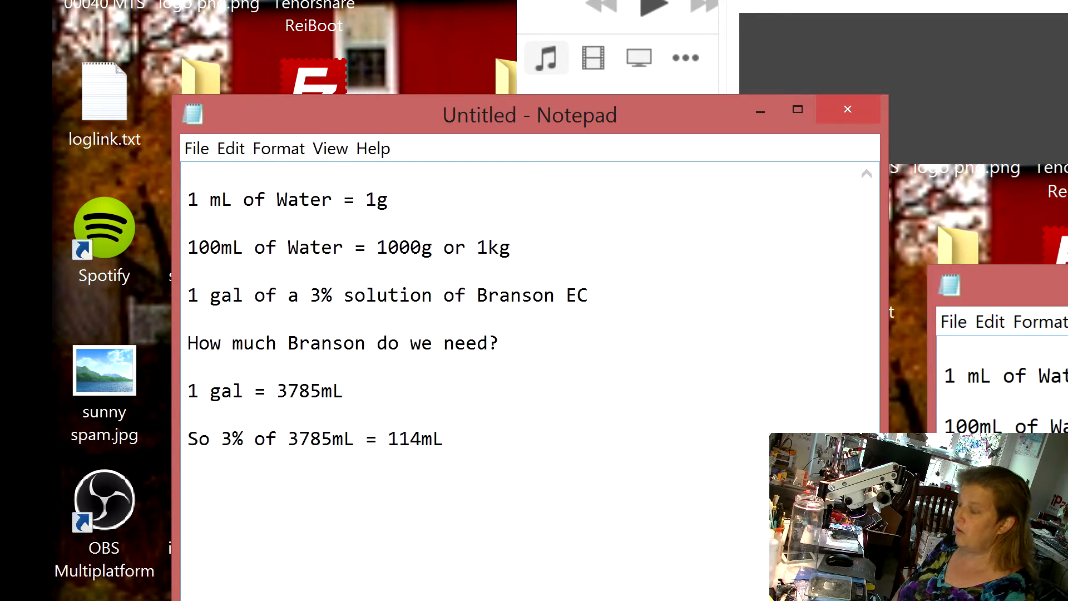
# Step: Add the line '114mL of Branson = 114g'
pyautogui.write('114m')
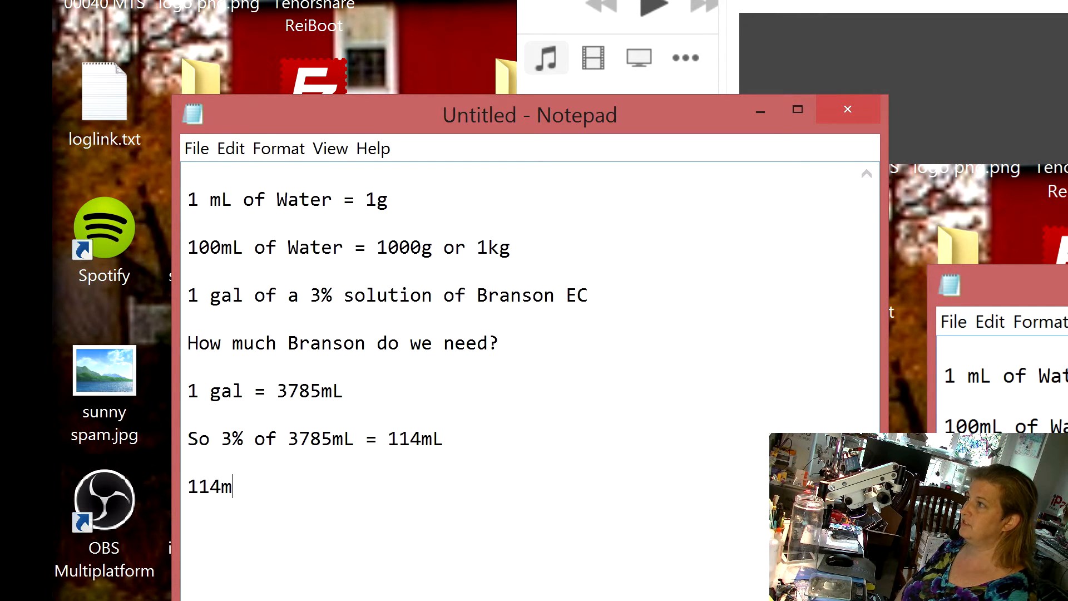
pyautogui.write('L of B')
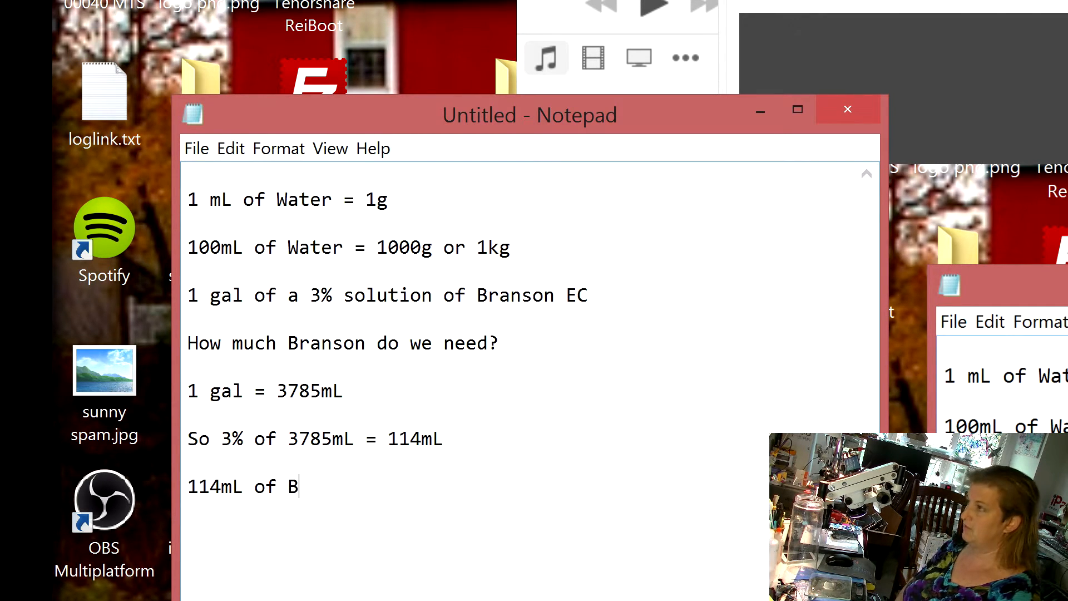
pyautogui.write('ranson')
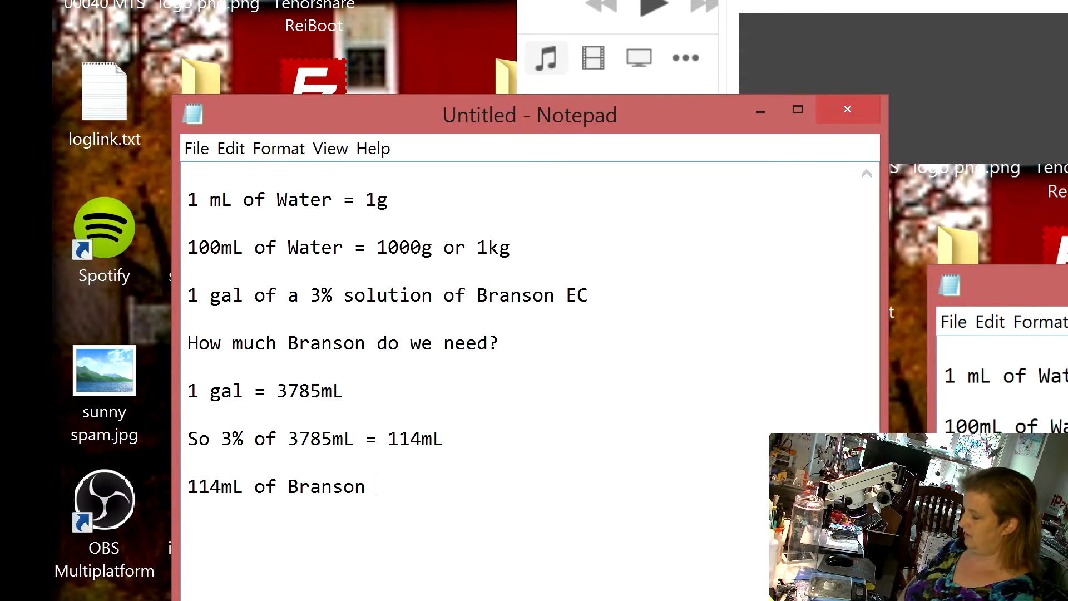
pyautogui.write('=')
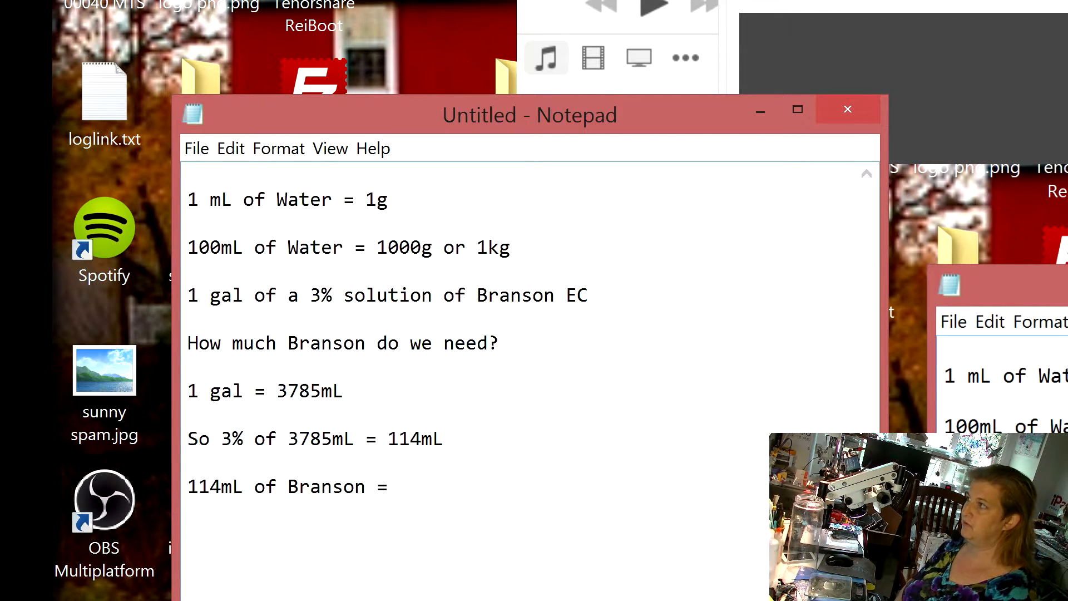
pyautogui.write('114g')
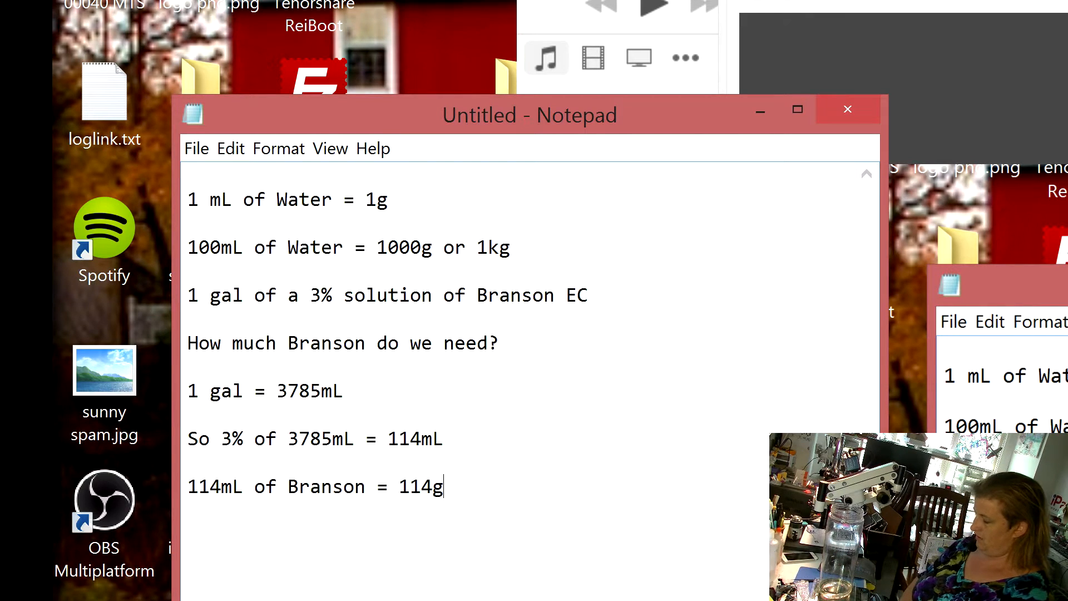
# Step: Append the step '---add that to vessel'
pyautogui.write('---add that to')
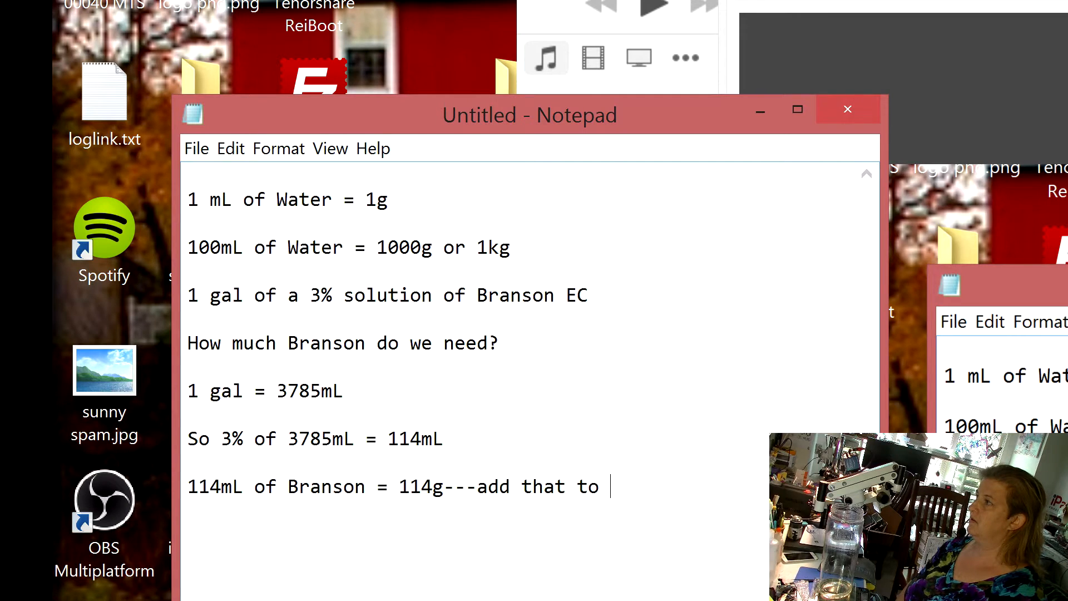
pyautogui.write('vessel')
pyautogui.write('Bring u')
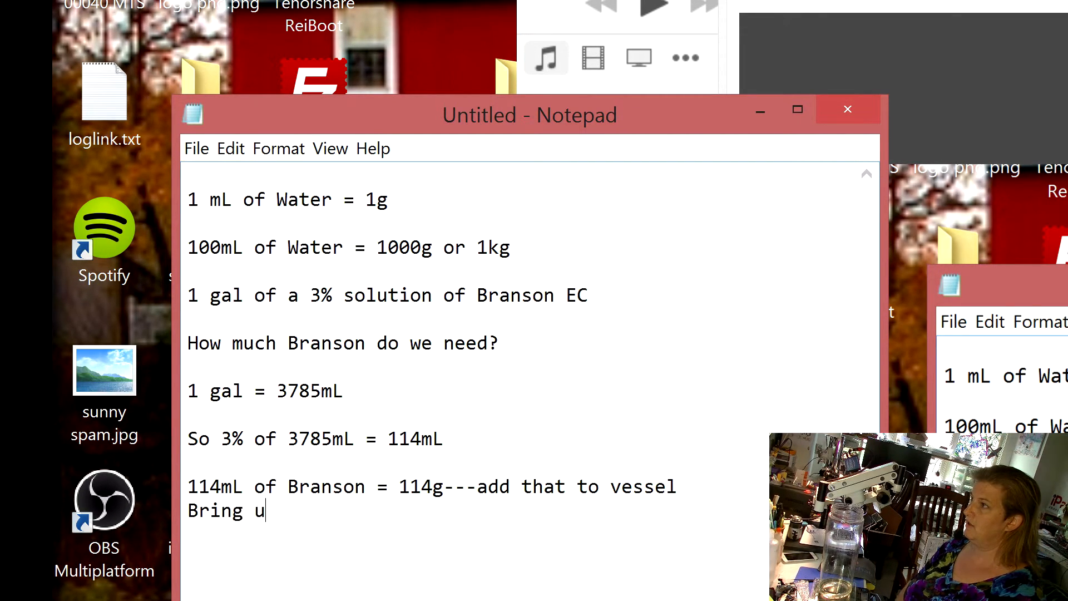
# Step: Write 'Bring up the volume to = 1 gal, aka 3875mL'
pyautogui.write('p the volume to =')
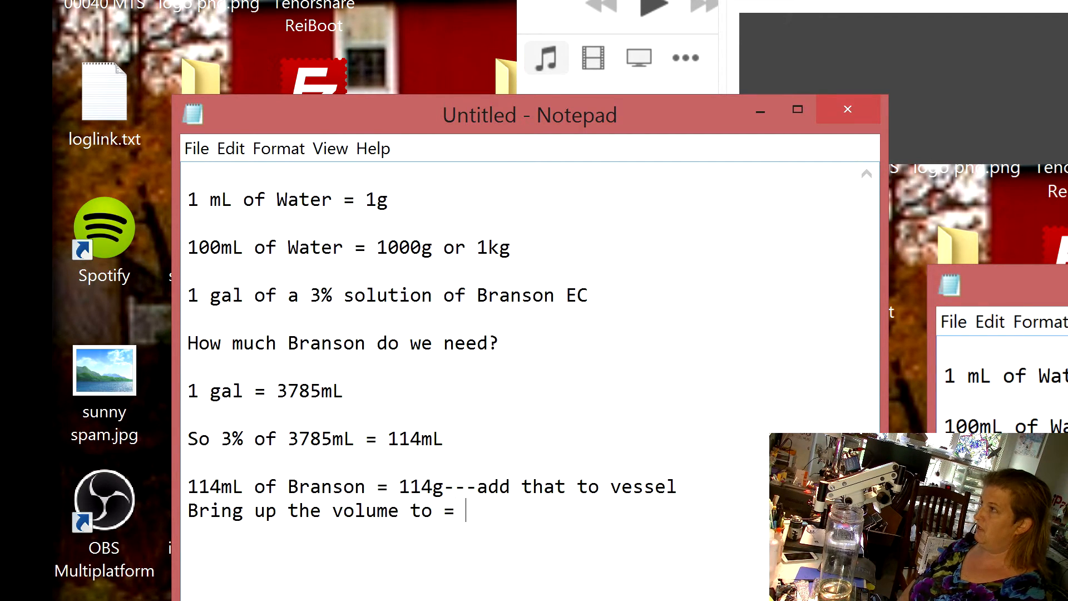
pyautogui.write('1')
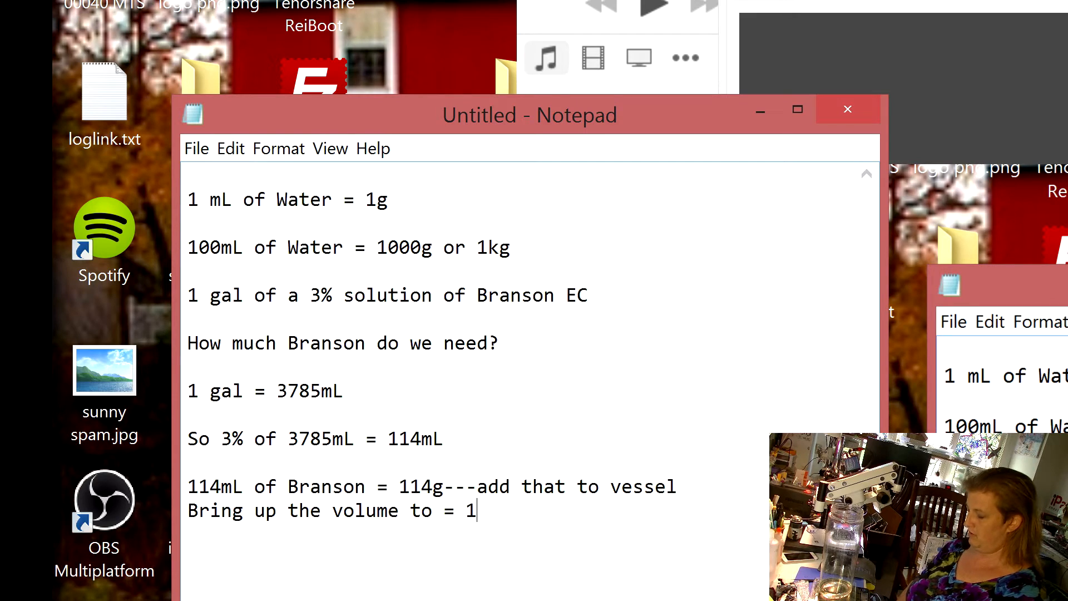
pyautogui.write('gal, ak')
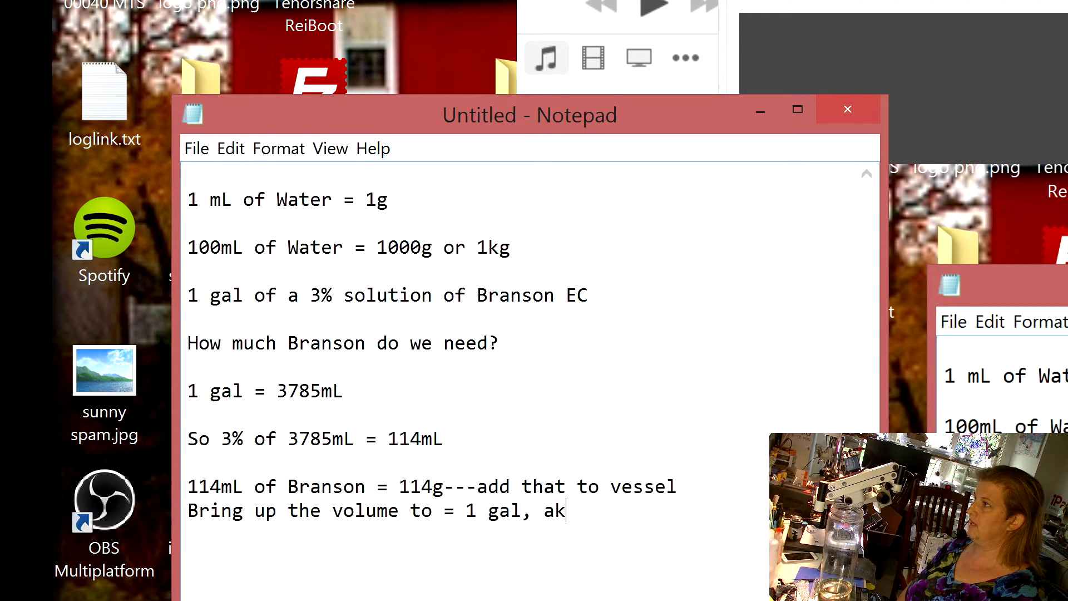
pyautogui.write('a 3')
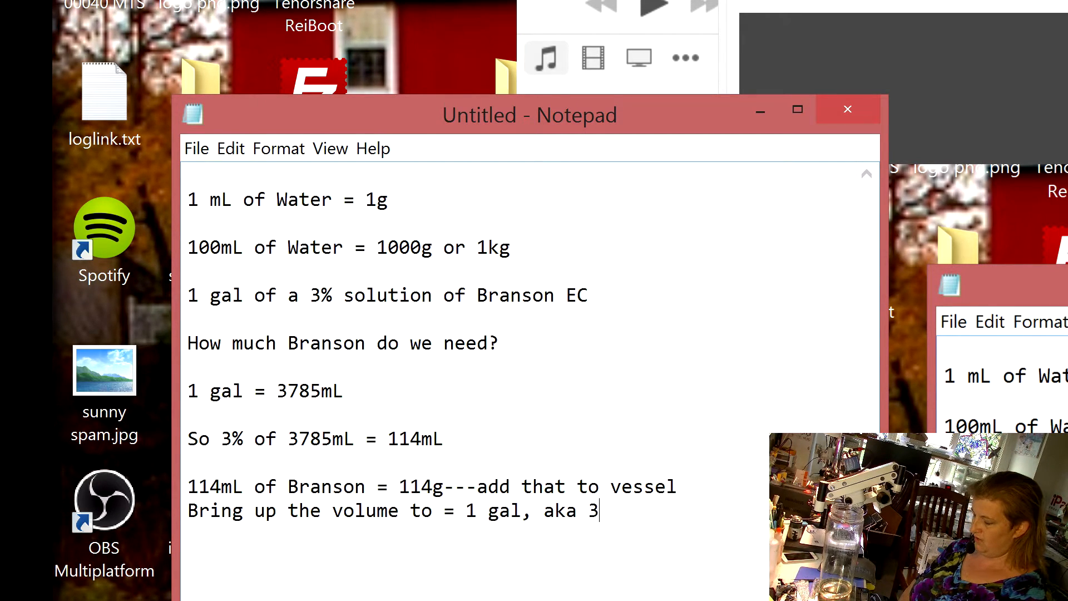
pyautogui.write('875mL')
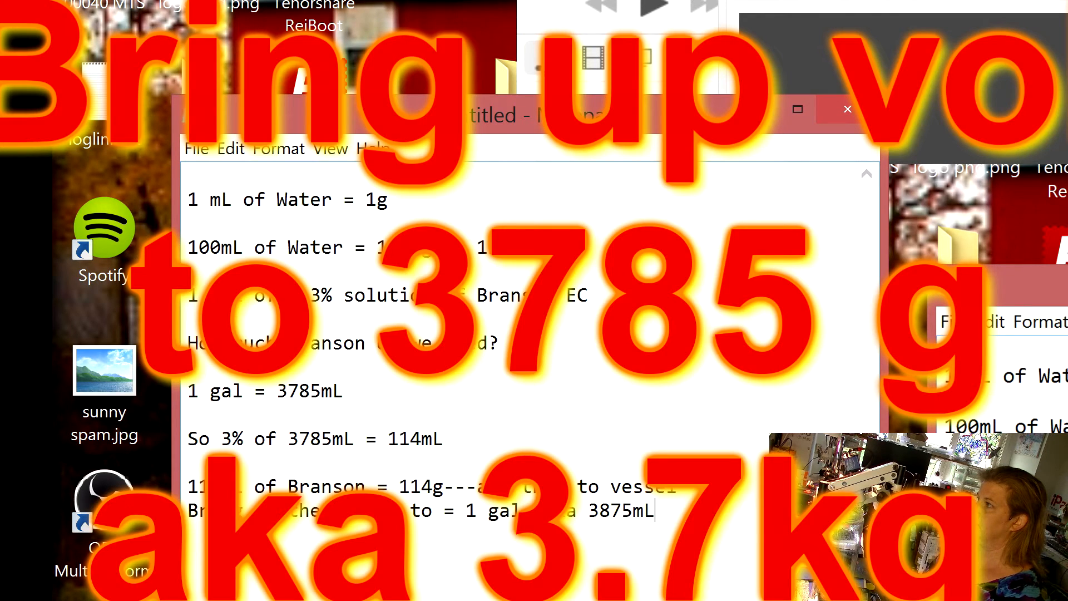